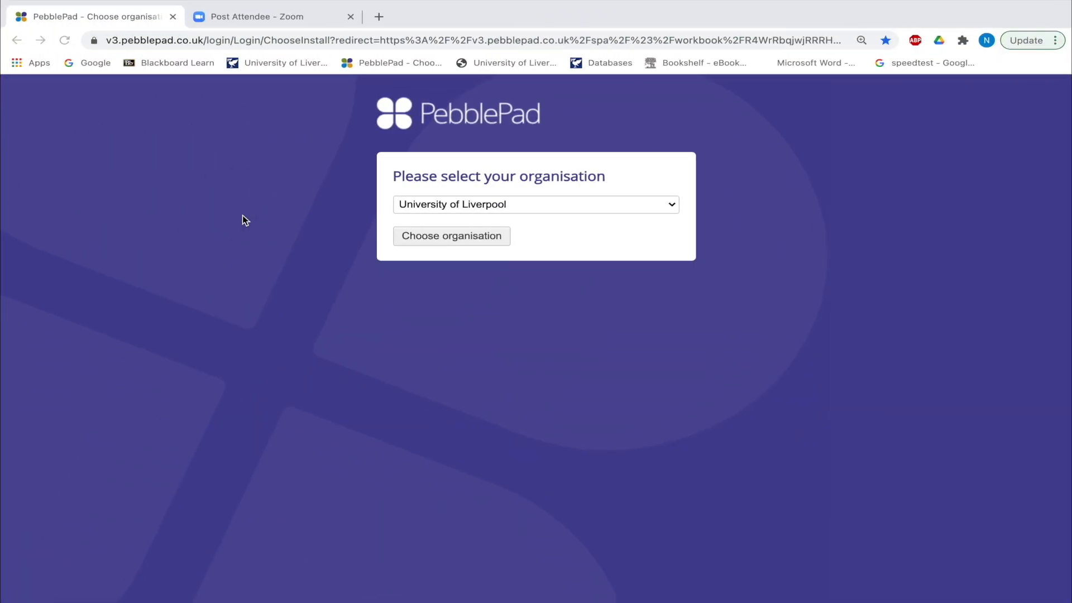
Search System Preferences for 'hot corner' and go to the Desktop & Screen Saver settings
left_click(379, 17)
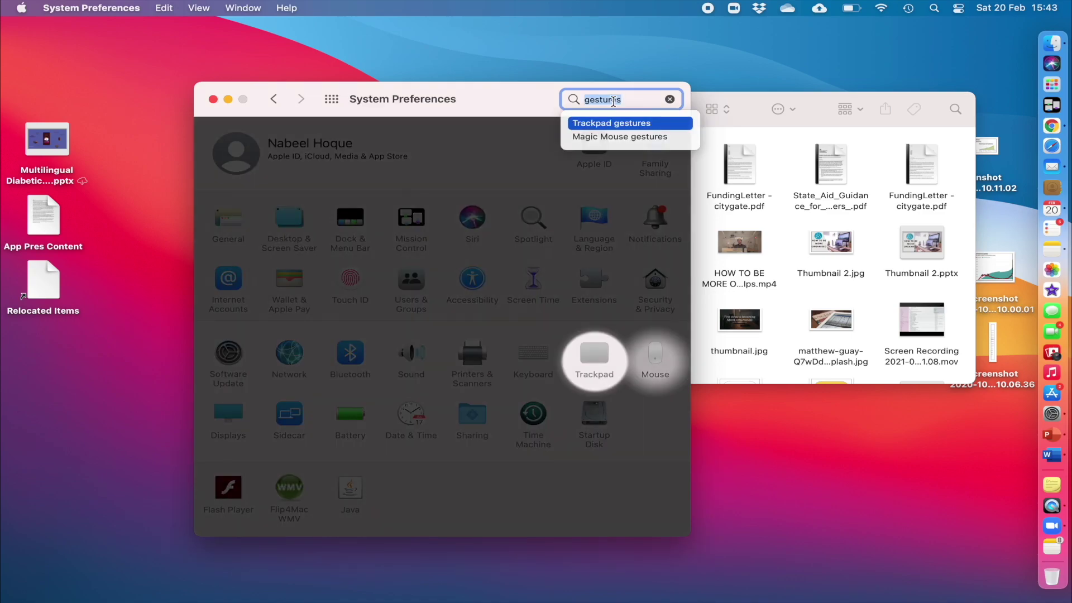
type("hot cornere")
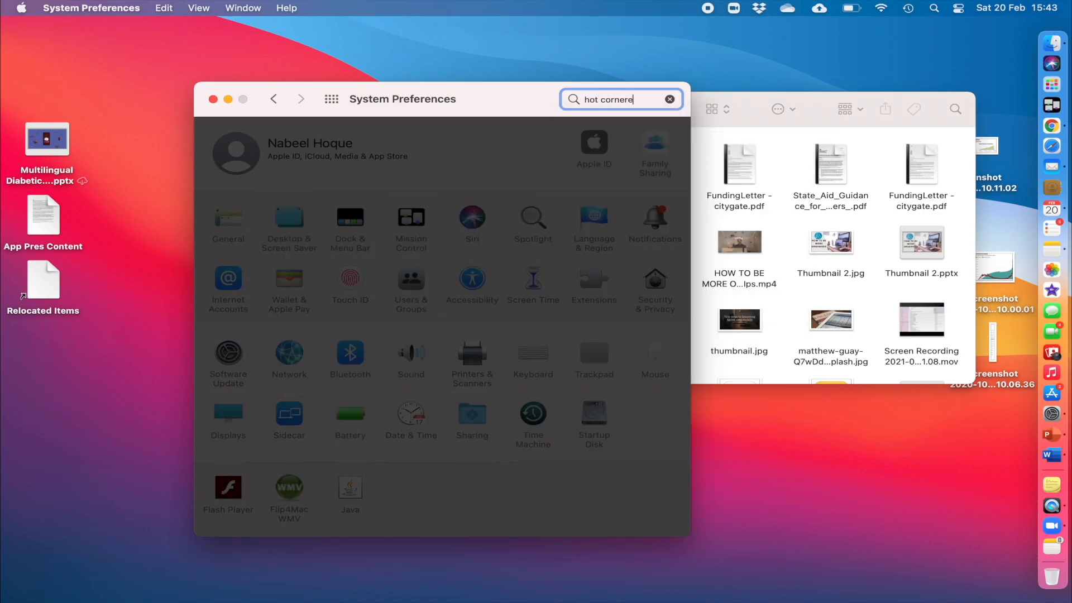
key("backspace")
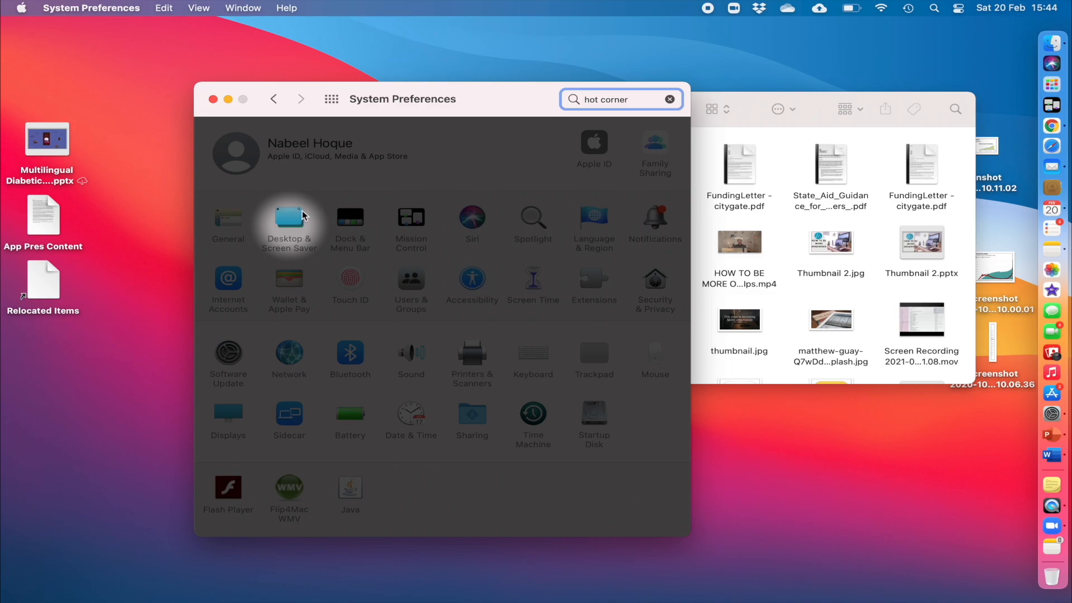
left_click(288, 221)
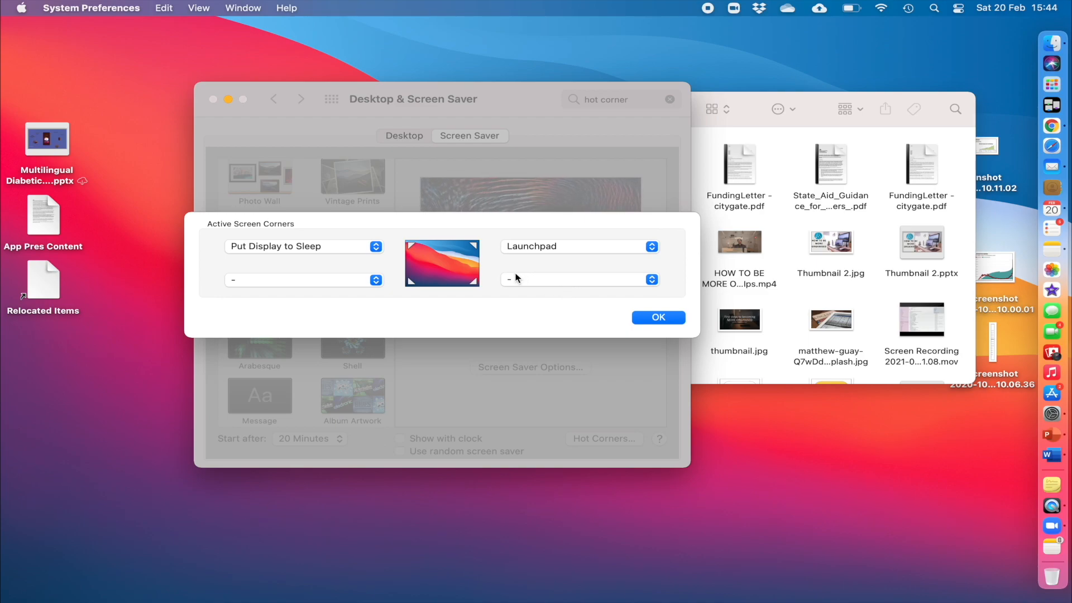
mouse_move(232, 149)
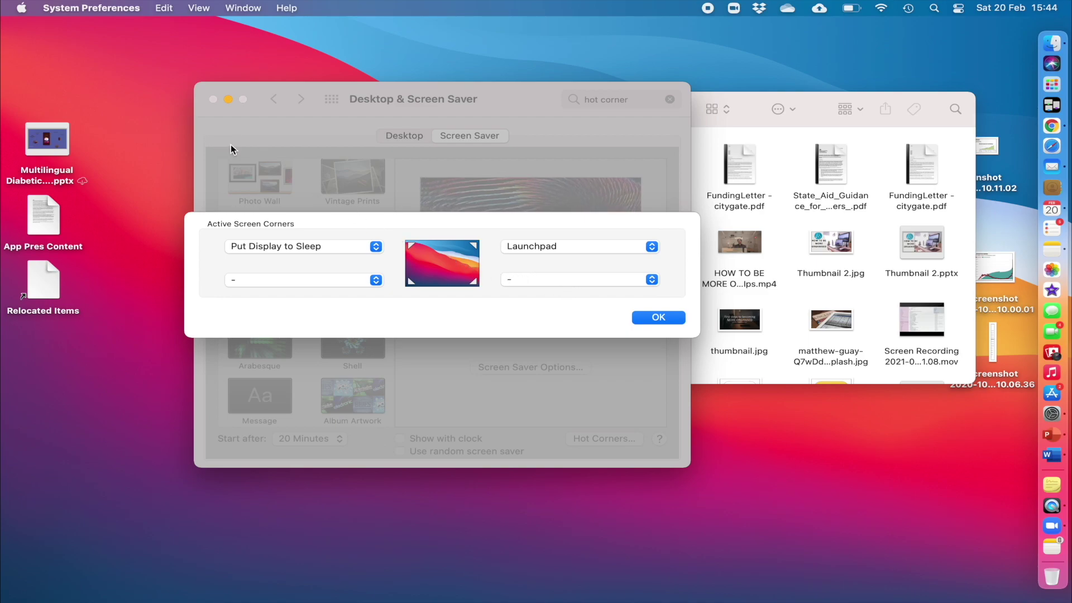